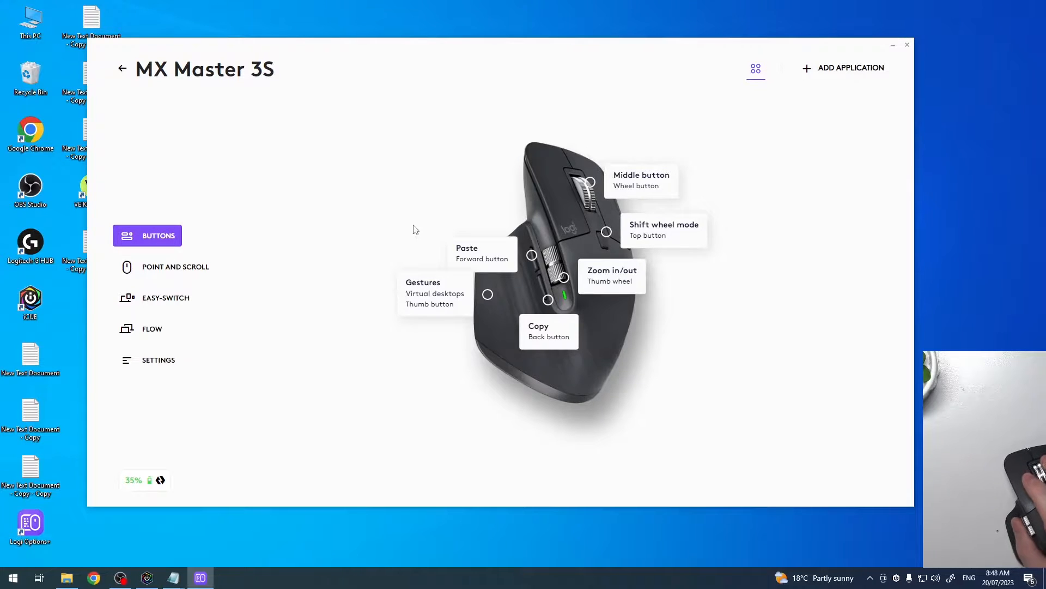
pyautogui.moveTo(419, 244)
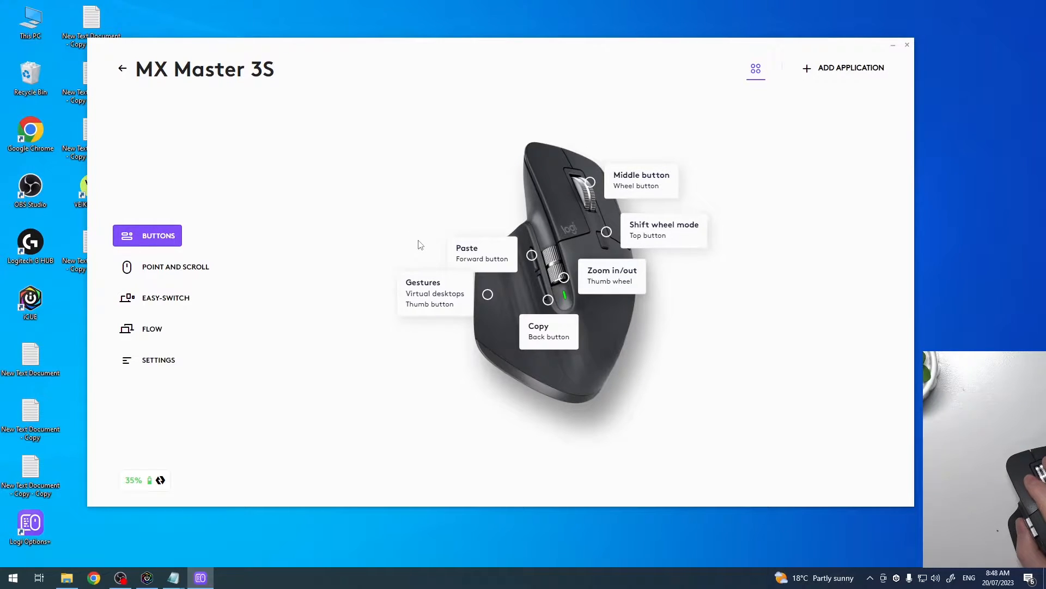
pyautogui.moveTo(404, 236)
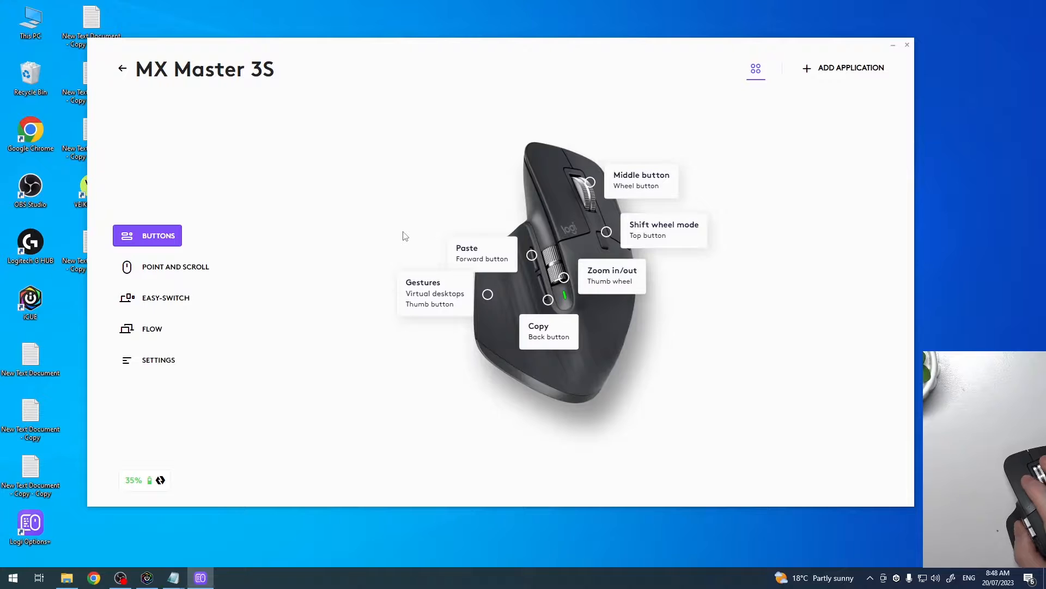
pyautogui.moveTo(398, 223)
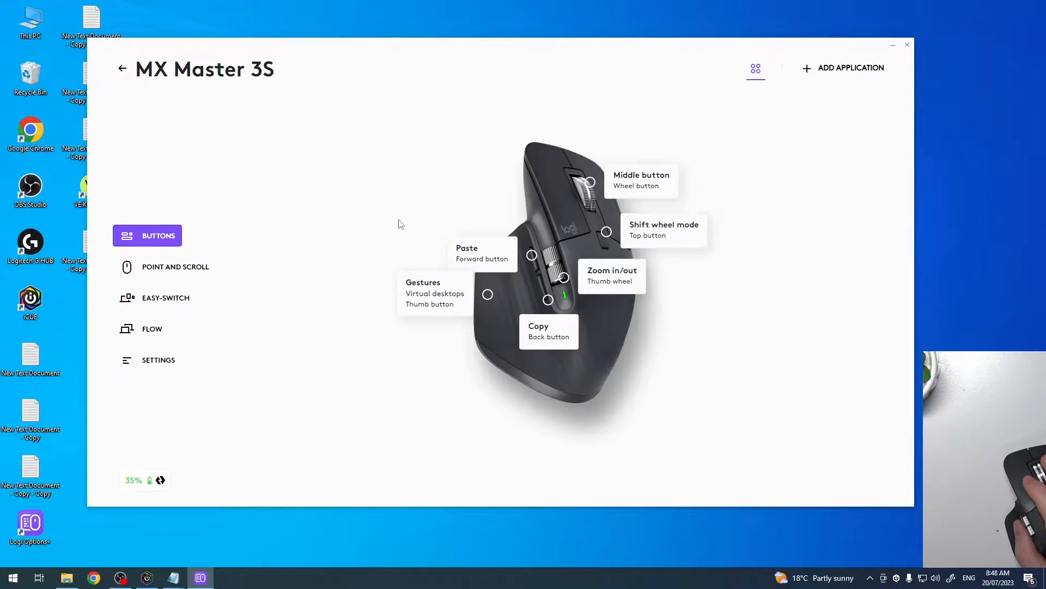
pyautogui.moveTo(327, 556)
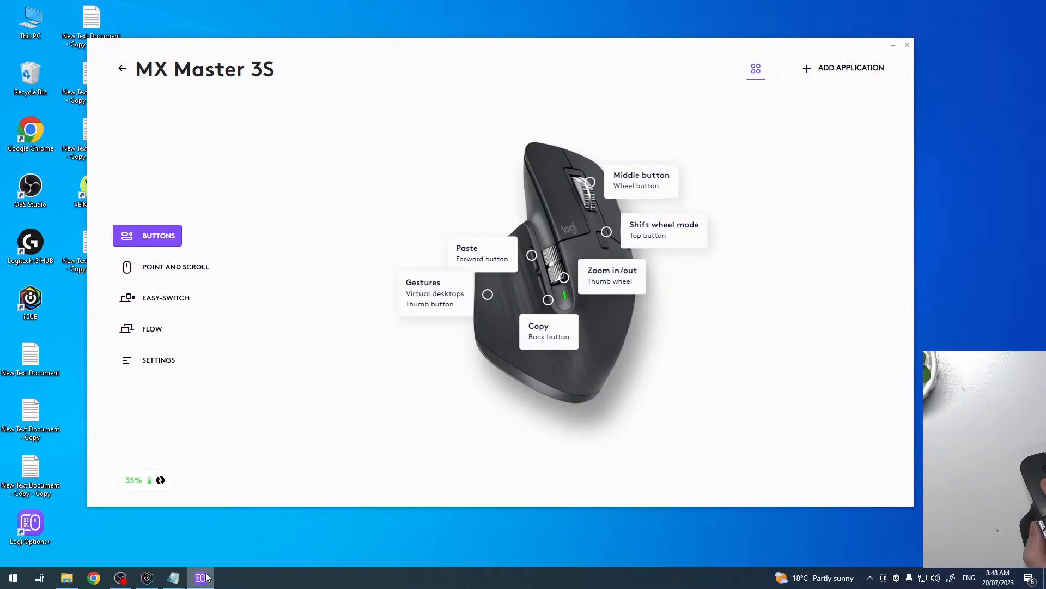
pyautogui.moveTo(478, 417)
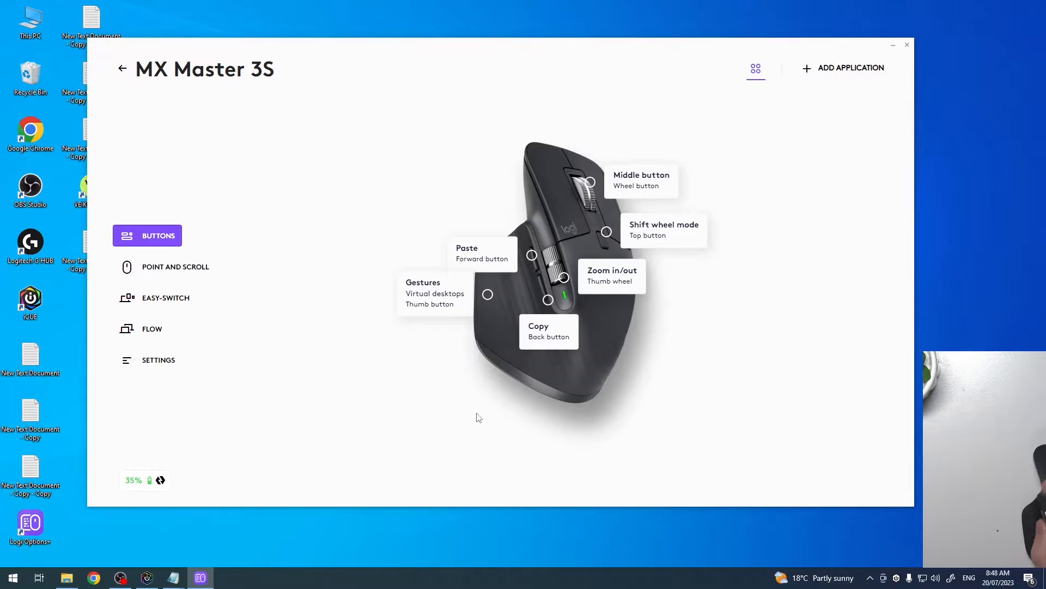
pyautogui.moveTo(528, 266)
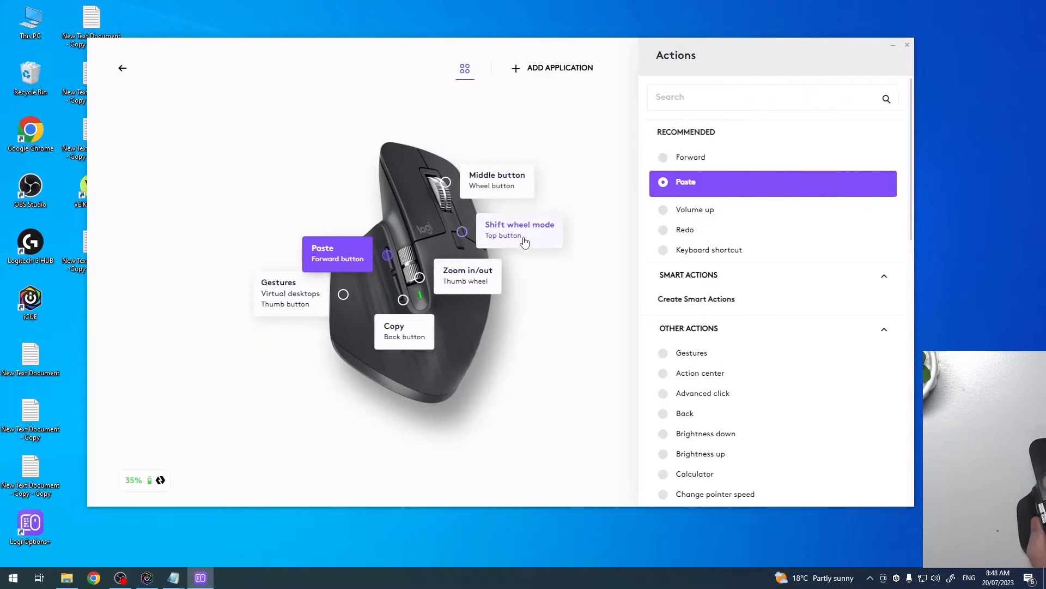
# - Scroll the forward button's action list and assign Cut in place of Paste
pyautogui.scroll(-3)
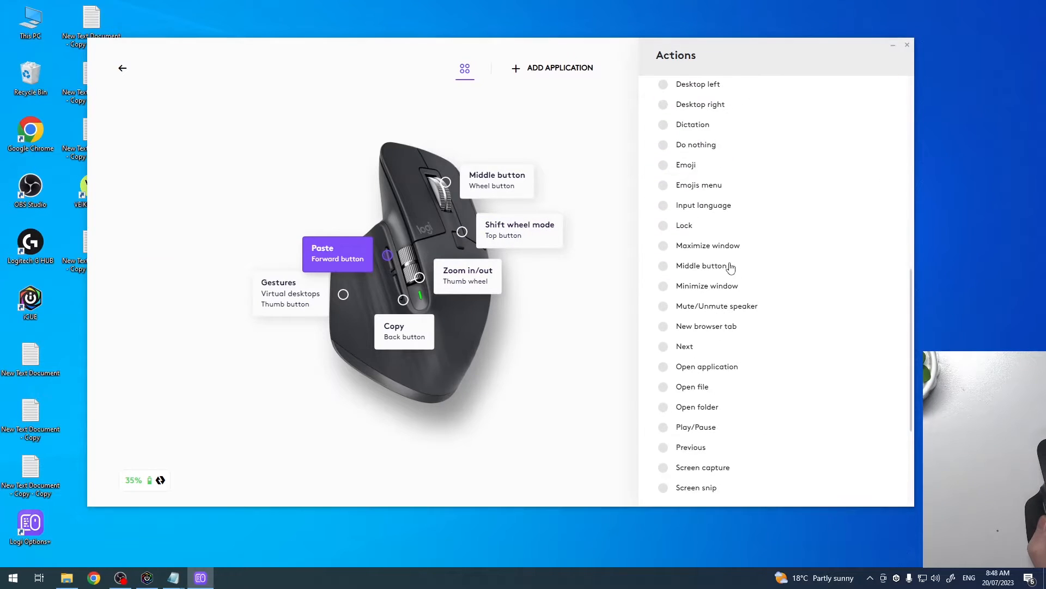
pyautogui.scroll(3)
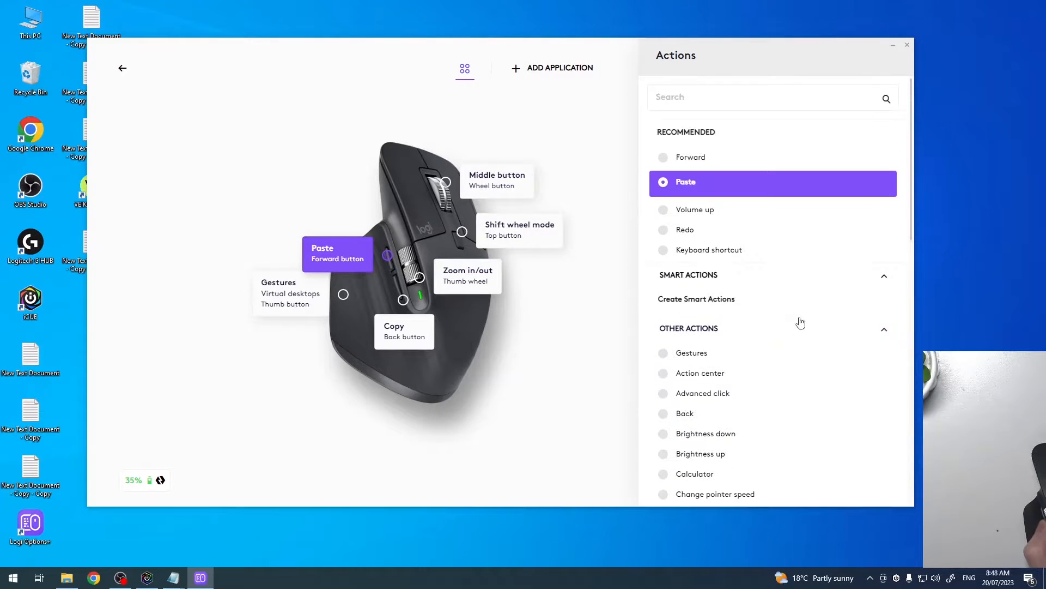
pyautogui.moveTo(600, 315)
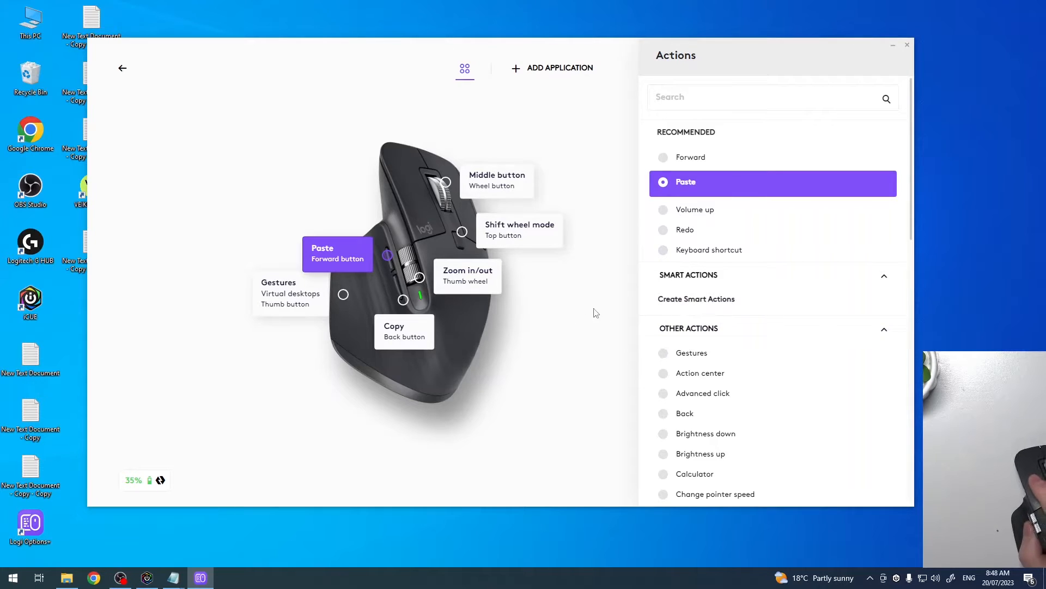
pyautogui.scroll(-3)
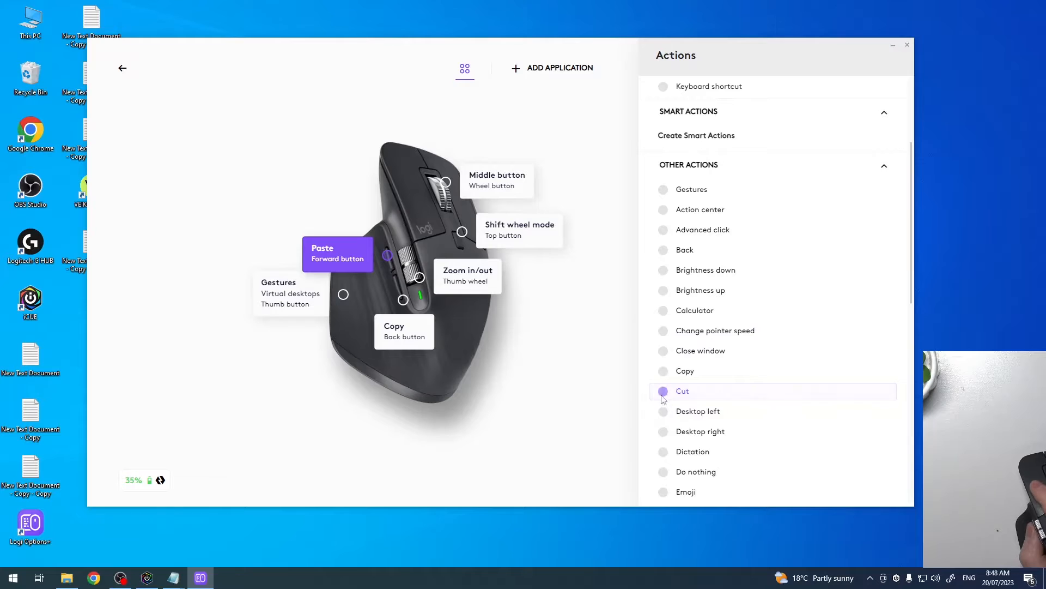
pyautogui.click(682, 390)
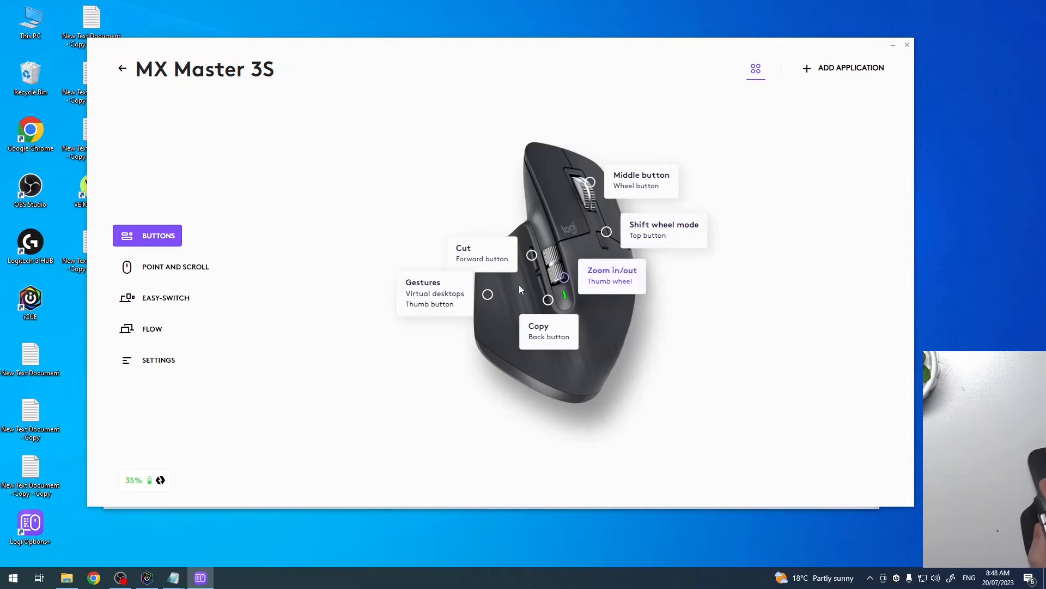
pyautogui.moveTo(624, 287)
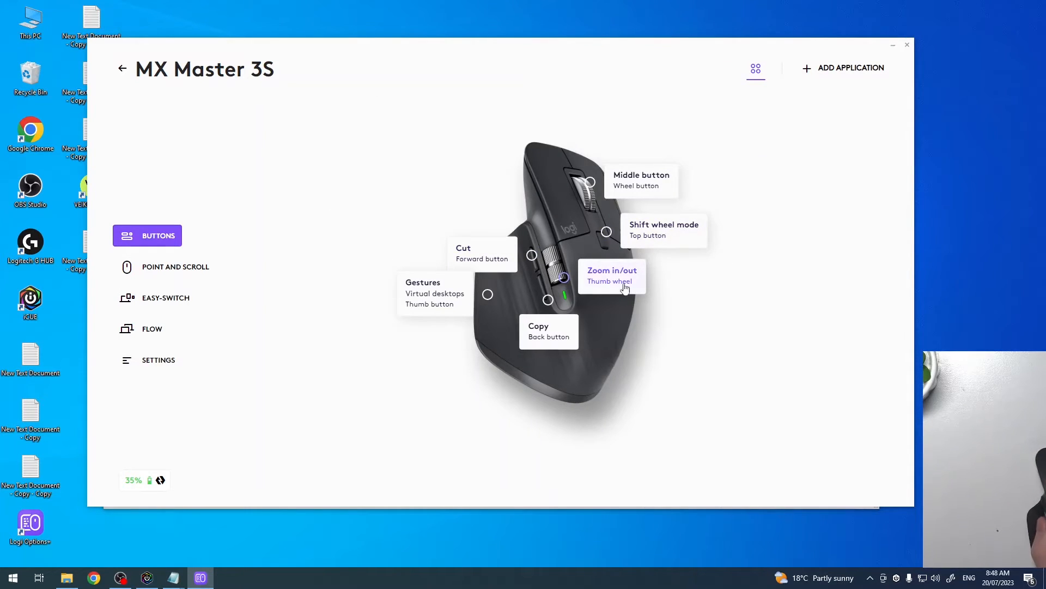
pyautogui.moveTo(488, 293)
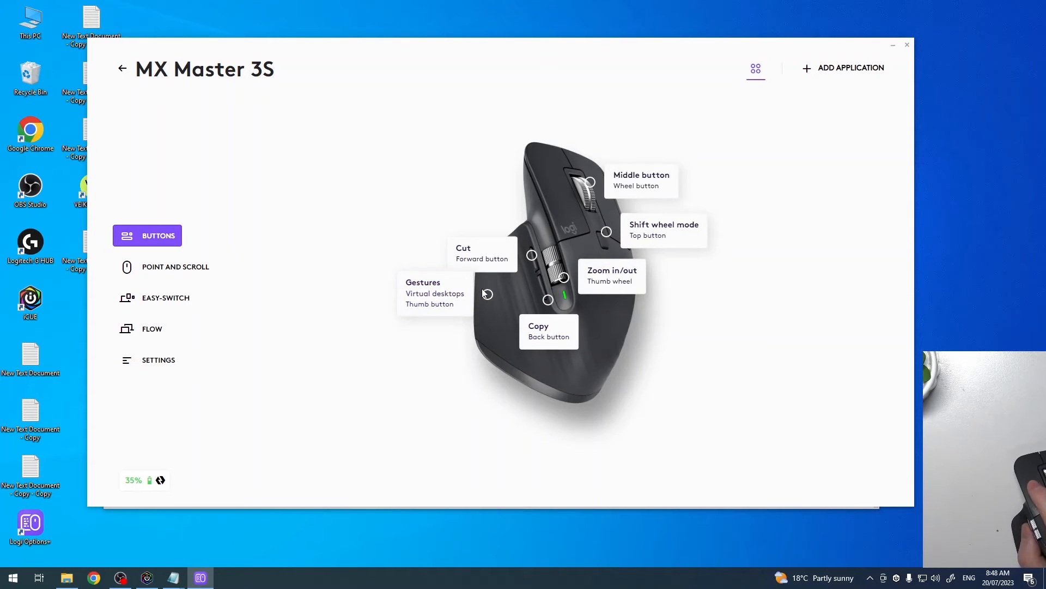